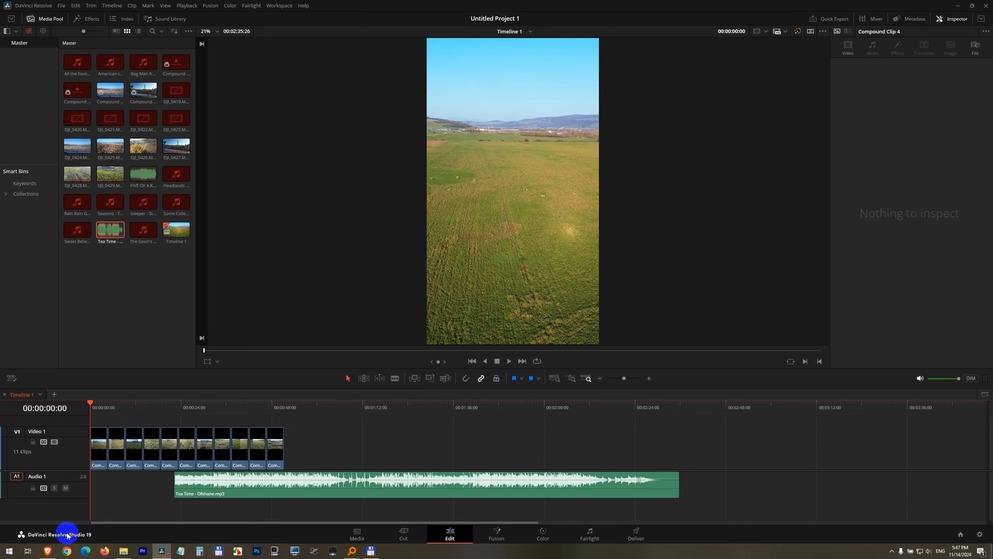
mouse_move(79, 538)
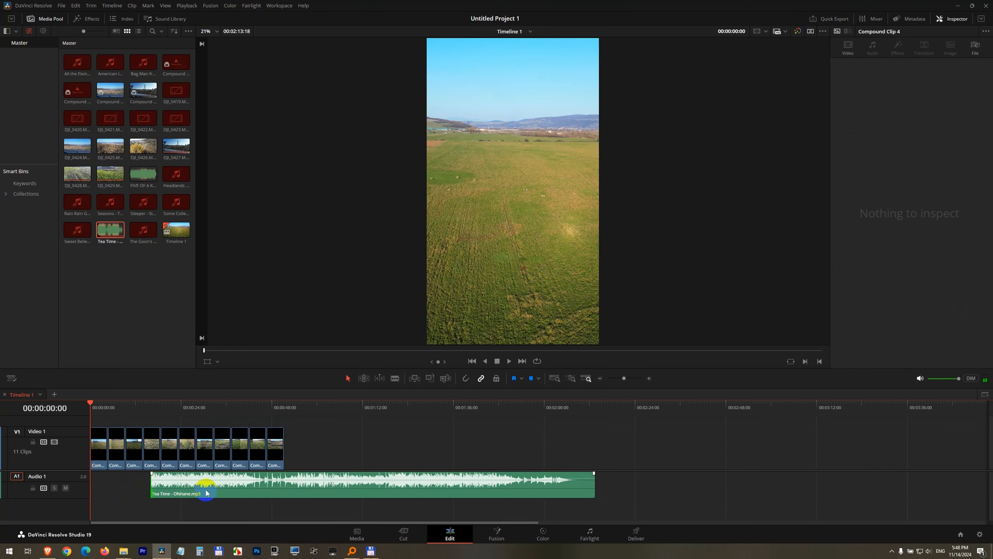
Step: Select the music clip on A1 and ripple it back to the 00:00:00 timeline start
click(174, 484)
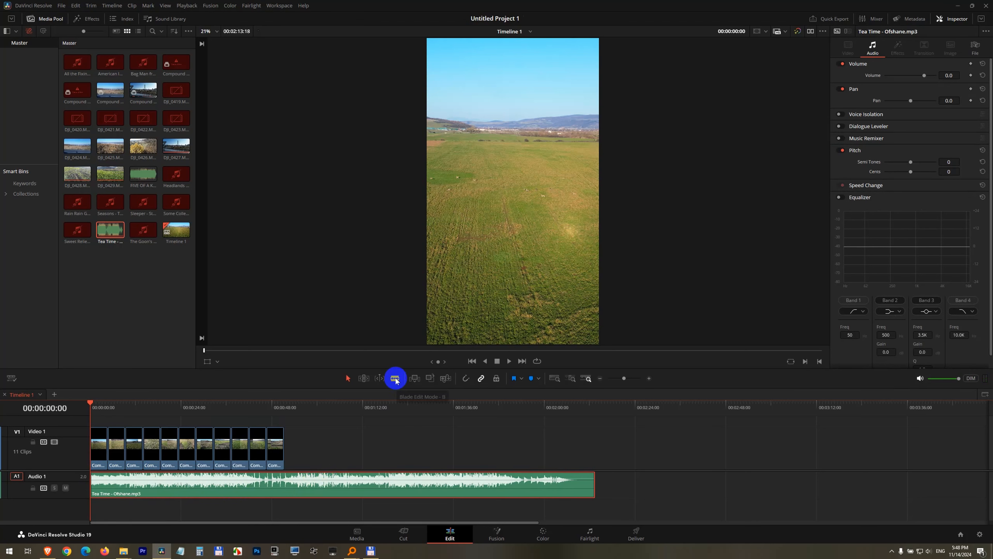
Step: Blade the music near 16 s, remove the first piece, undo it, then enable Trim Edit Mode (T)
click(394, 378)
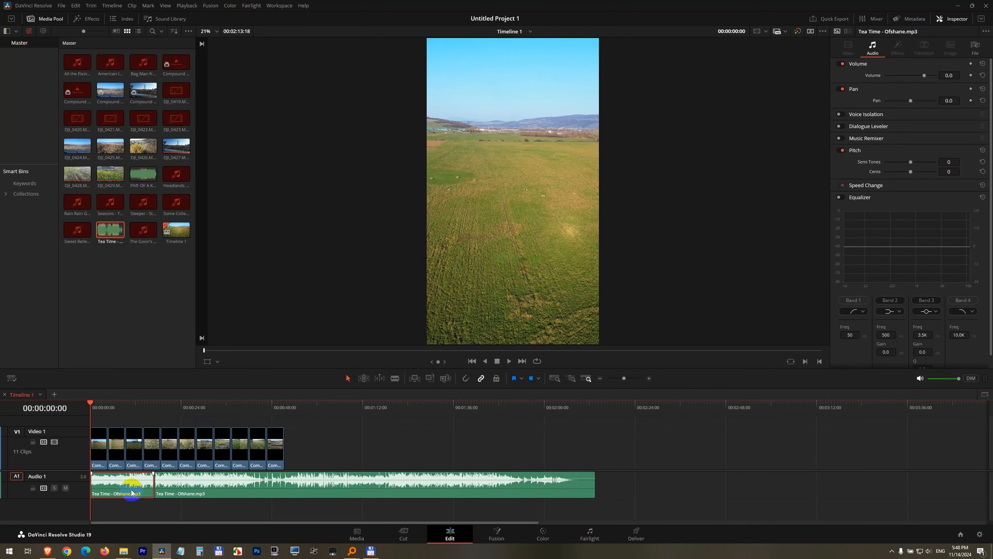
key(Backspace)
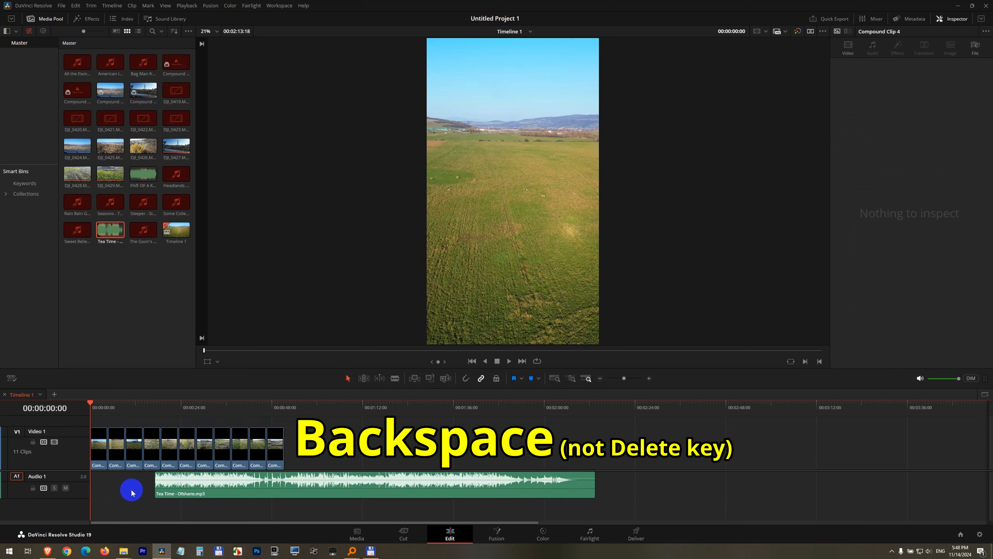
key(backspace)
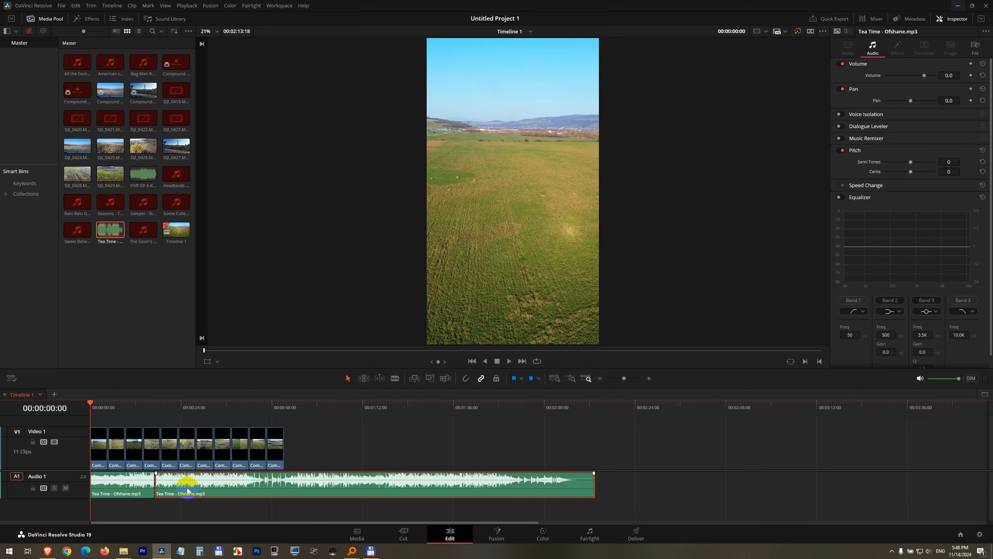
click(364, 378)
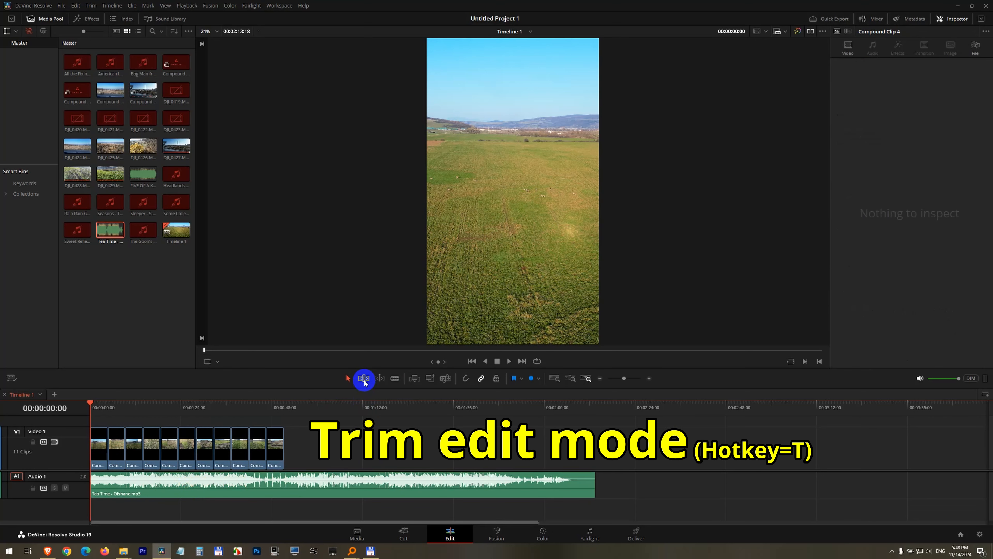